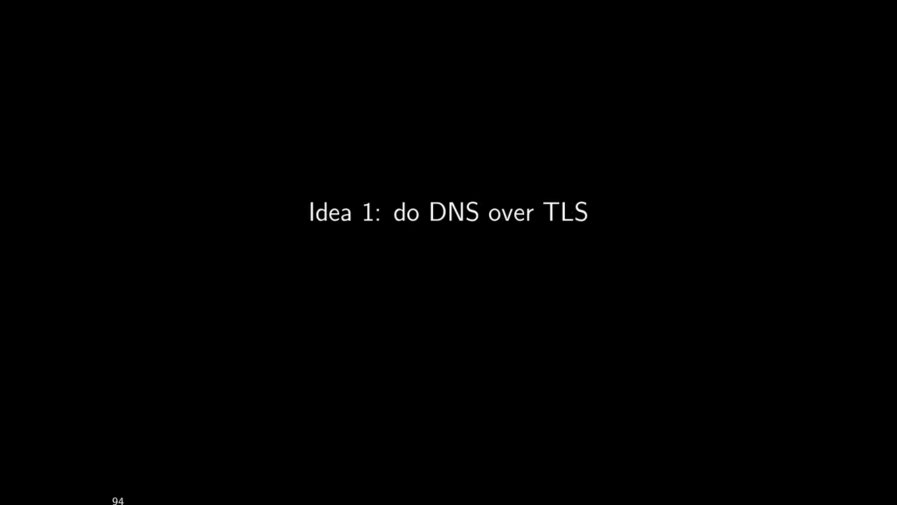
- Advance through the DTLS point to slide 97, 'Issues with TLS DNS', on performance and caching
{"action": "key", "text": "Right"}
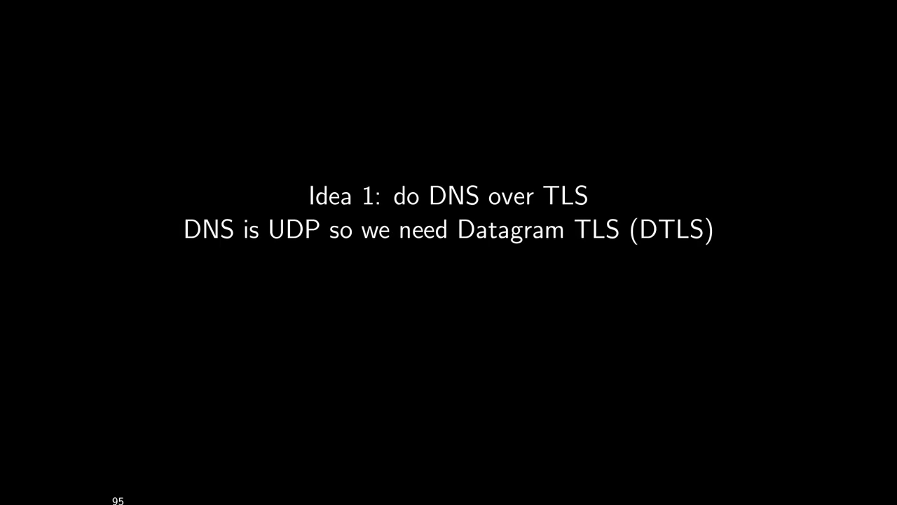
{"action": "key", "text": "Right"}
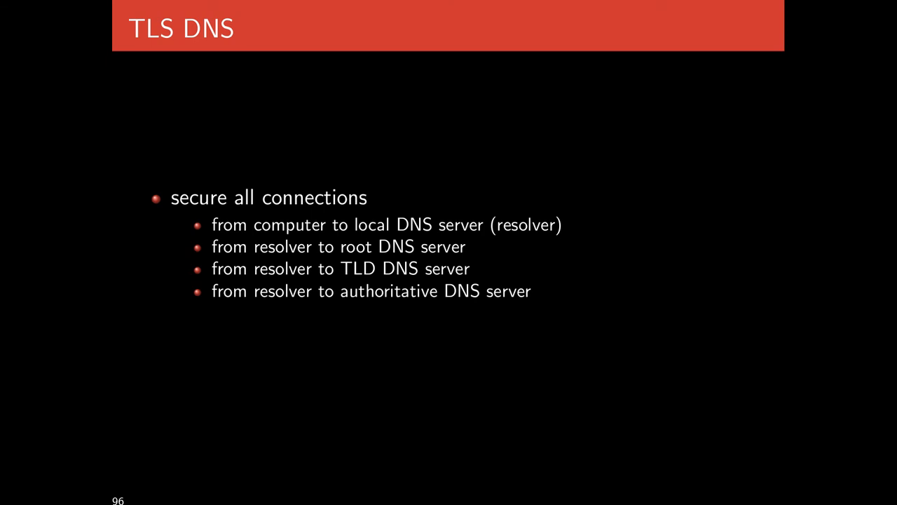
{"action": "key", "text": "right"}
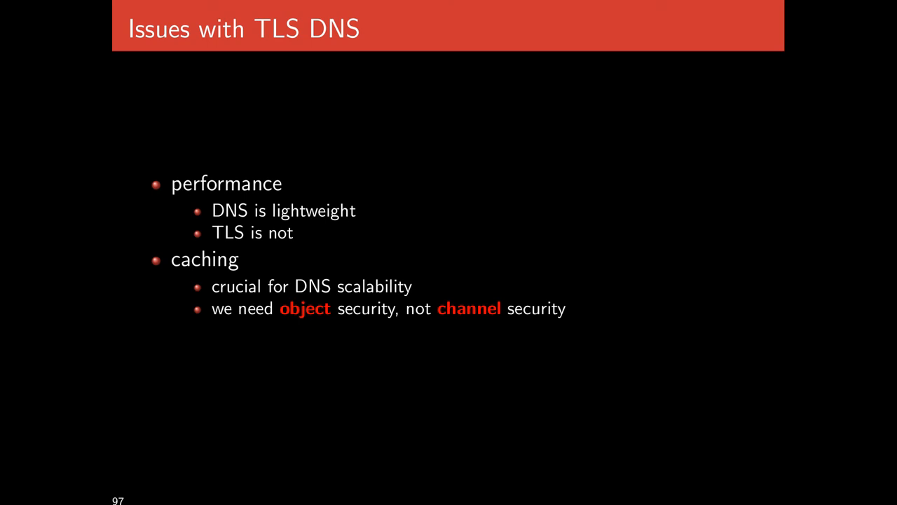
- Advance to slide 102, 'DNSSEC', on resolver root keys and TLD signing keys
{"action": "key", "text": "Right"}
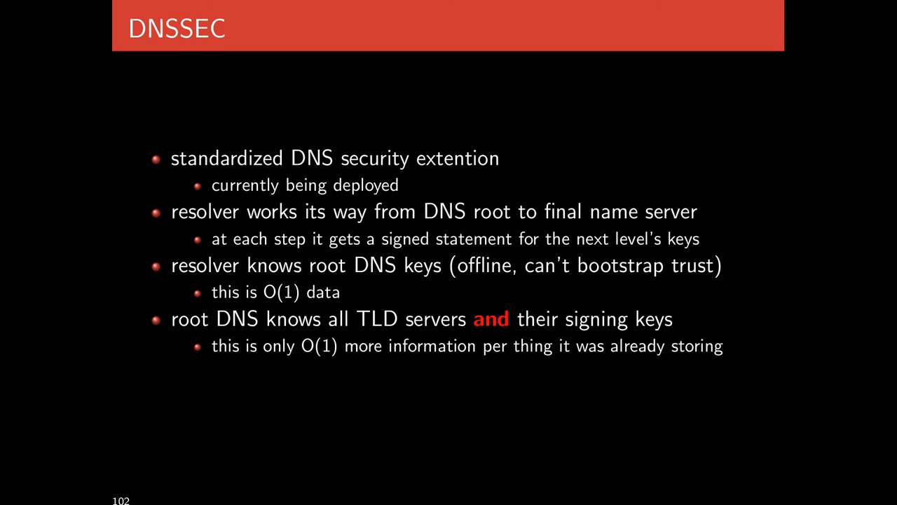
- Advance to slide 103, 'DNSSEC con't', on signed answers, chain of trust and cacheable keys
{"action": "key", "text": "Right"}
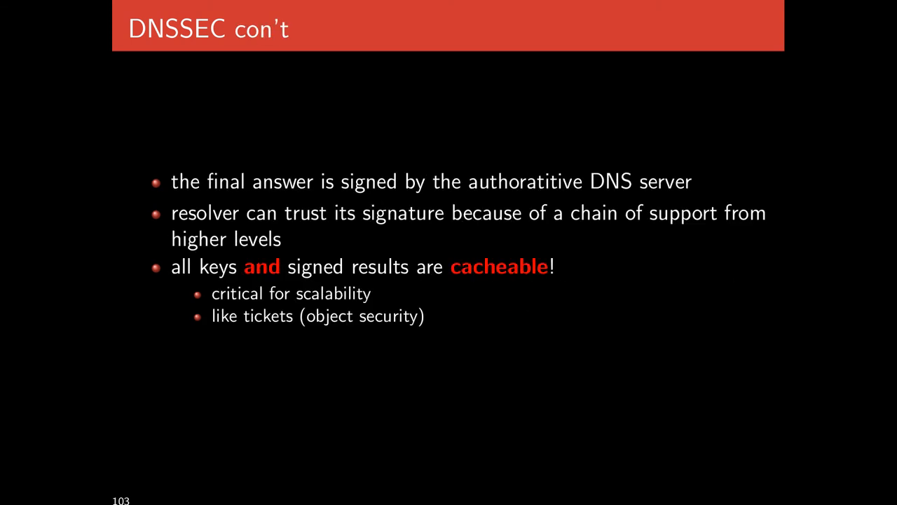